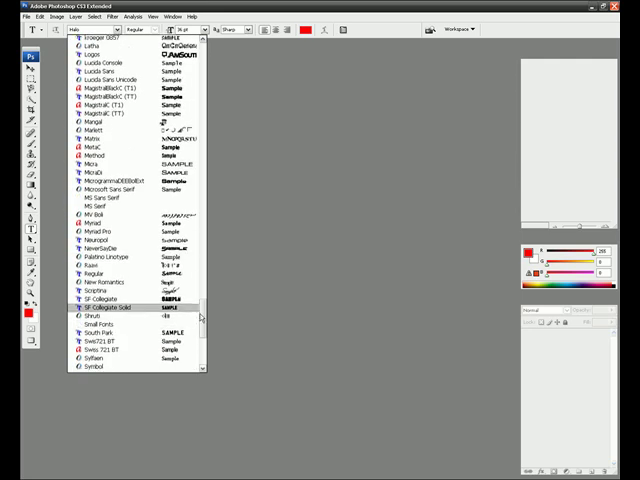
Scroll through the font family list to review the available fonts
scroll(down, 3)
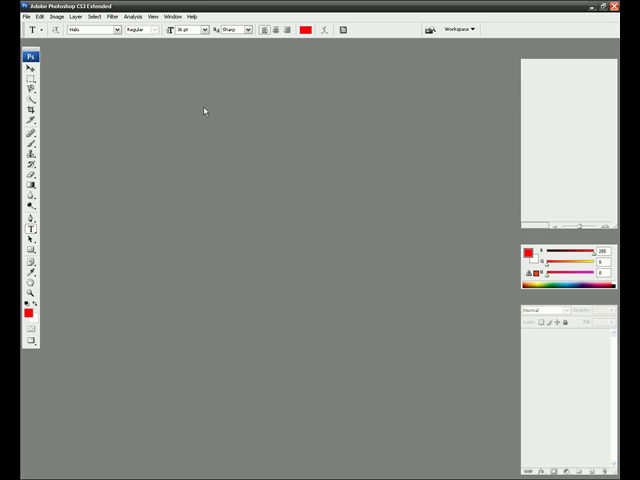
mouse_move(592, 8)
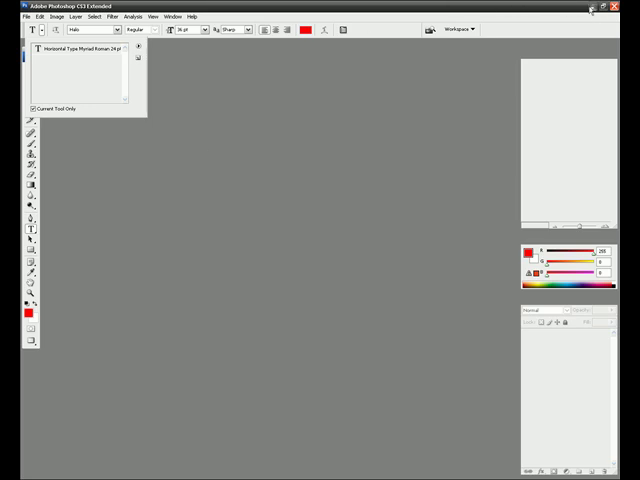
Show the saved Horizontal Type Tool presets from the tool preset picker
click(22, 472)
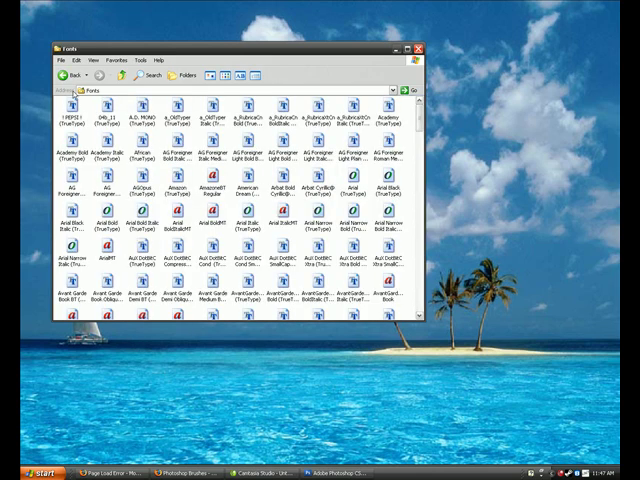
click(66, 60)
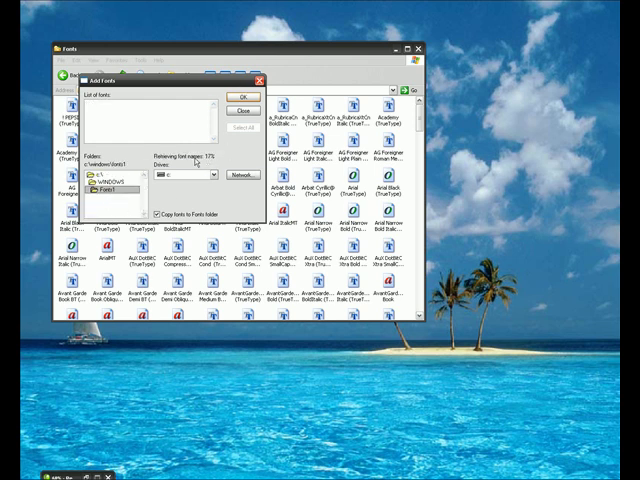
click(236, 110)
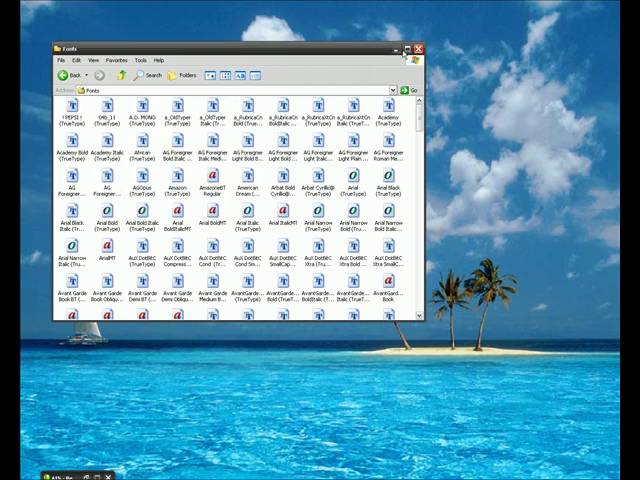